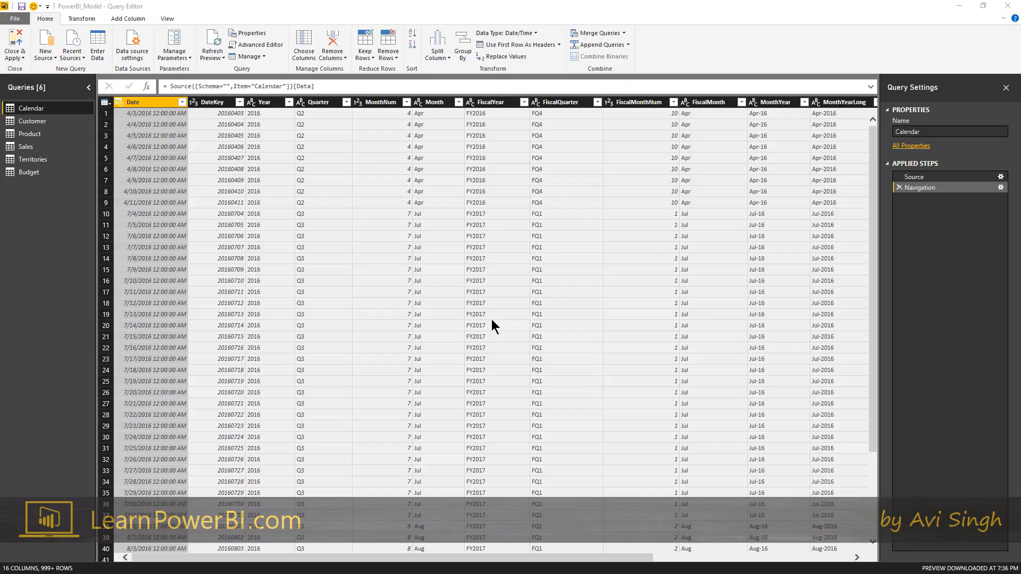
pyautogui.moveTo(369, 246)
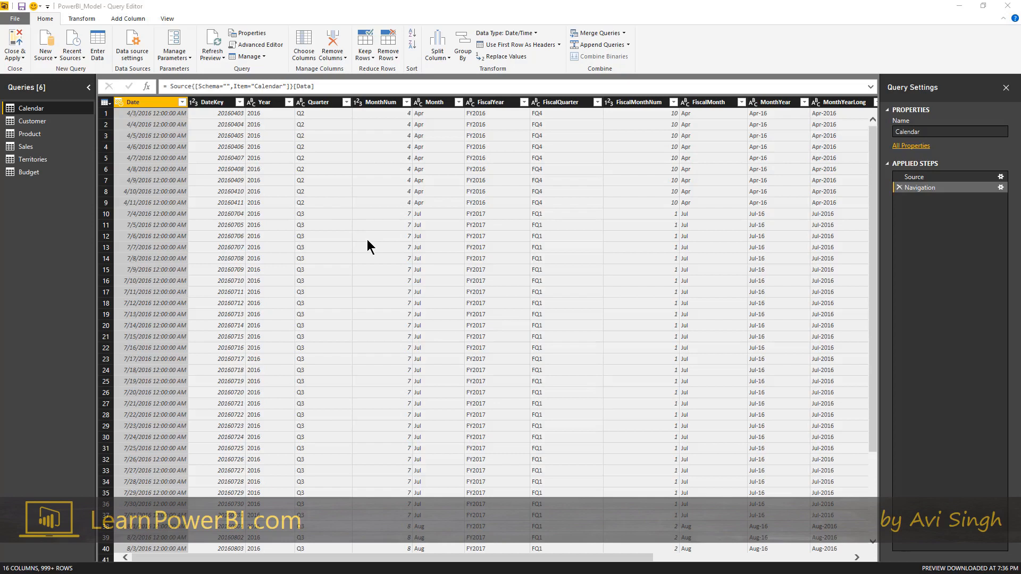
pyautogui.moveTo(246, 206)
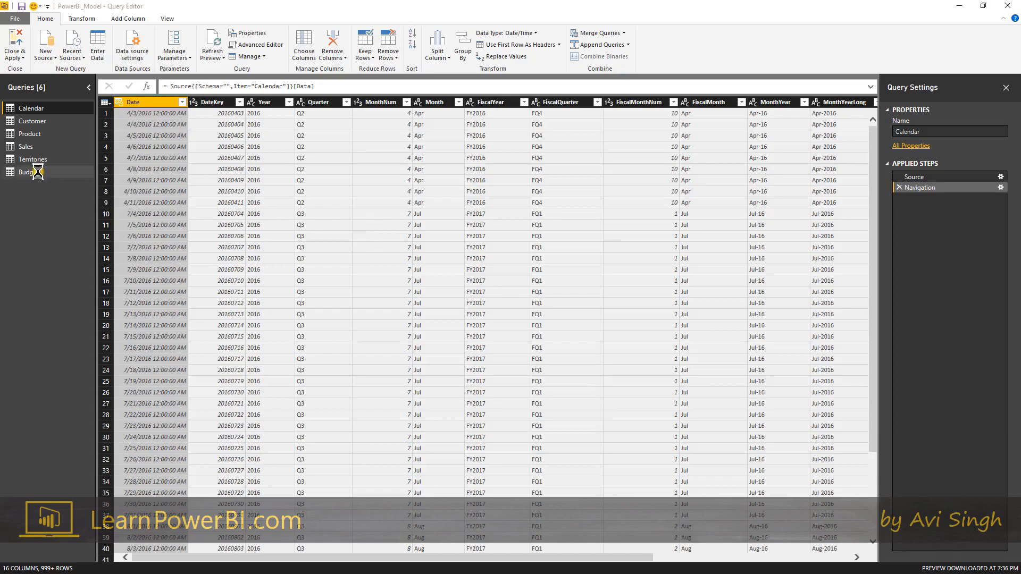
# Step: Open the Budget query from the Queries pane
pyautogui.click(29, 172)
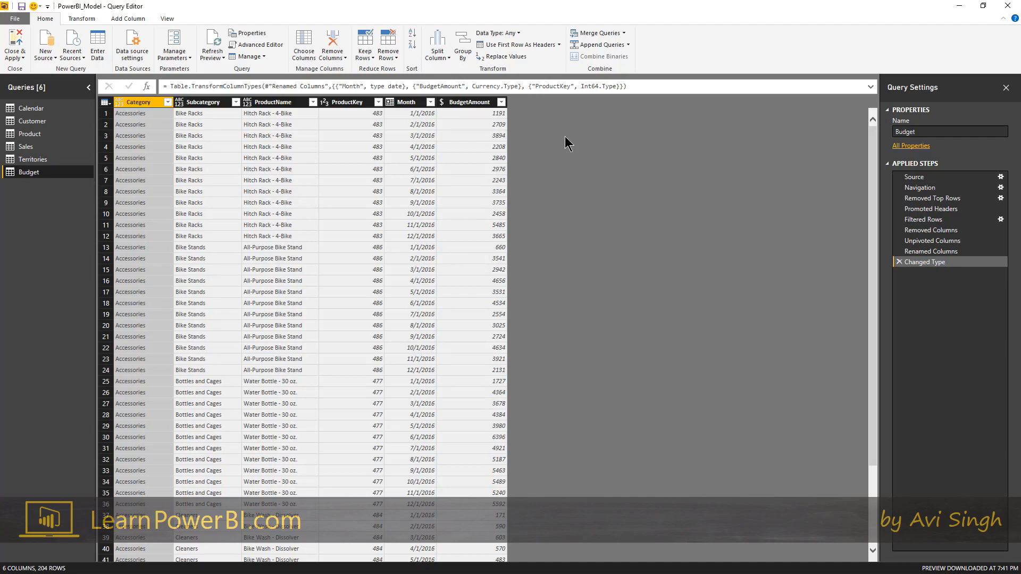
pyautogui.moveTo(798, 184)
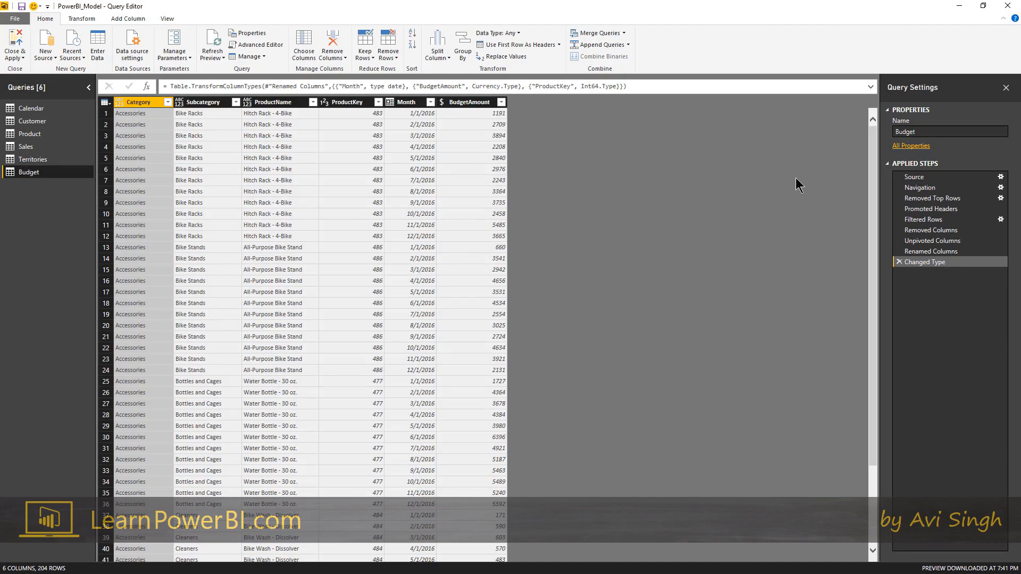
# Step: Preview the Budget query's Source, intermediate and Unpivoted Columns steps
pyautogui.click(914, 177)
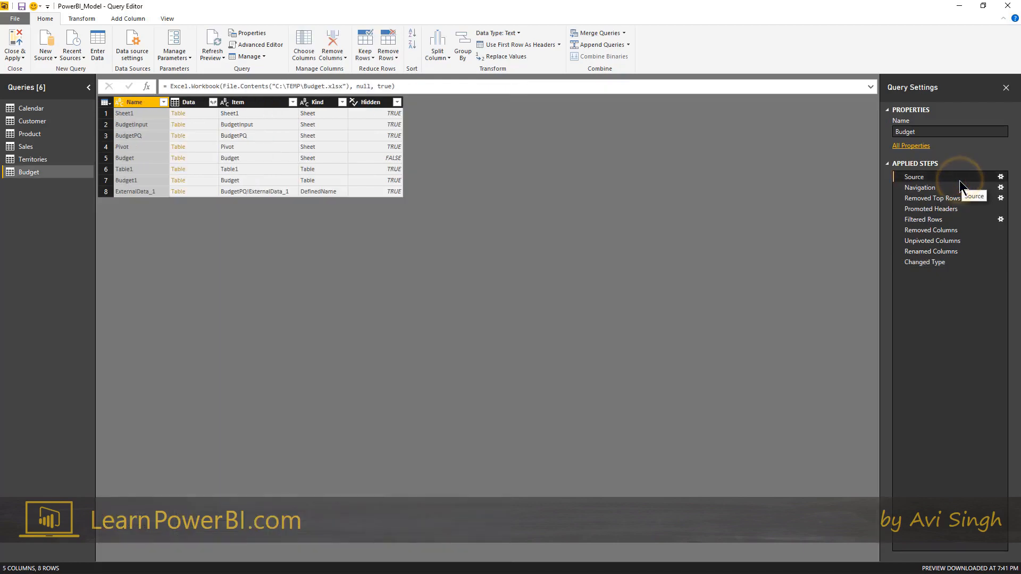
pyautogui.moveTo(615, 234)
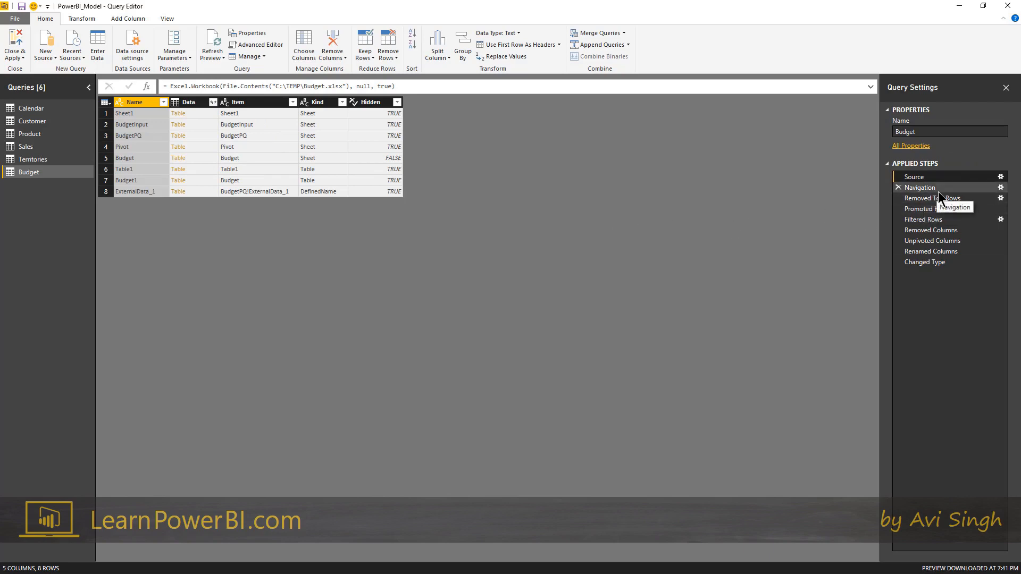
pyautogui.click(931, 198)
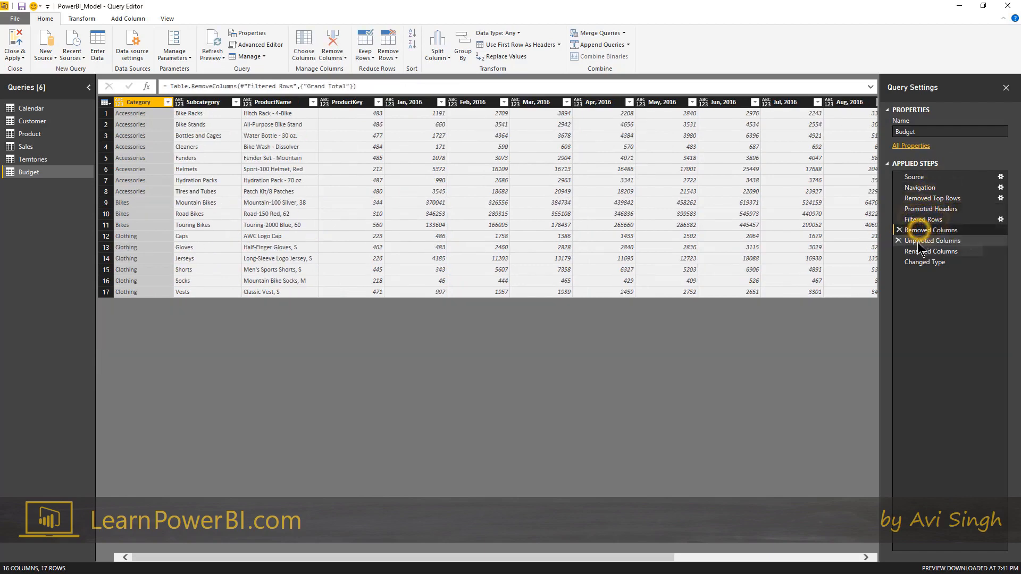
pyautogui.click(924, 262)
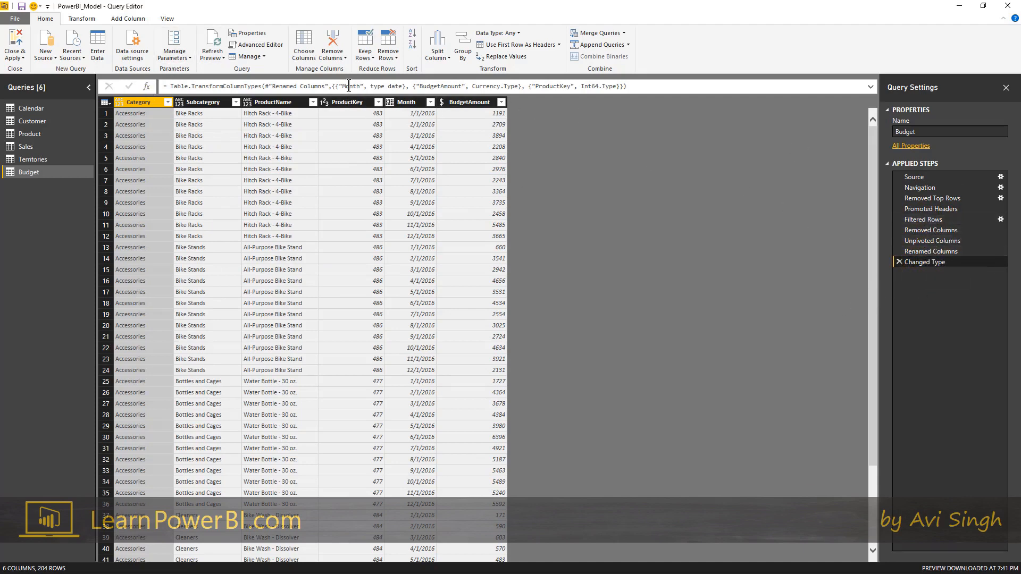
pyautogui.moveTo(924, 267)
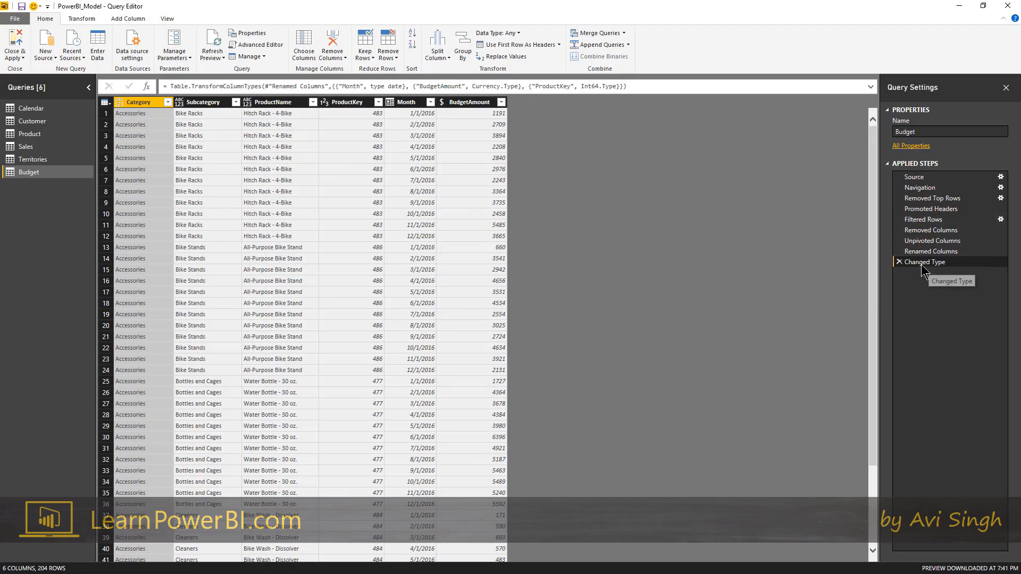
pyautogui.moveTo(925, 270)
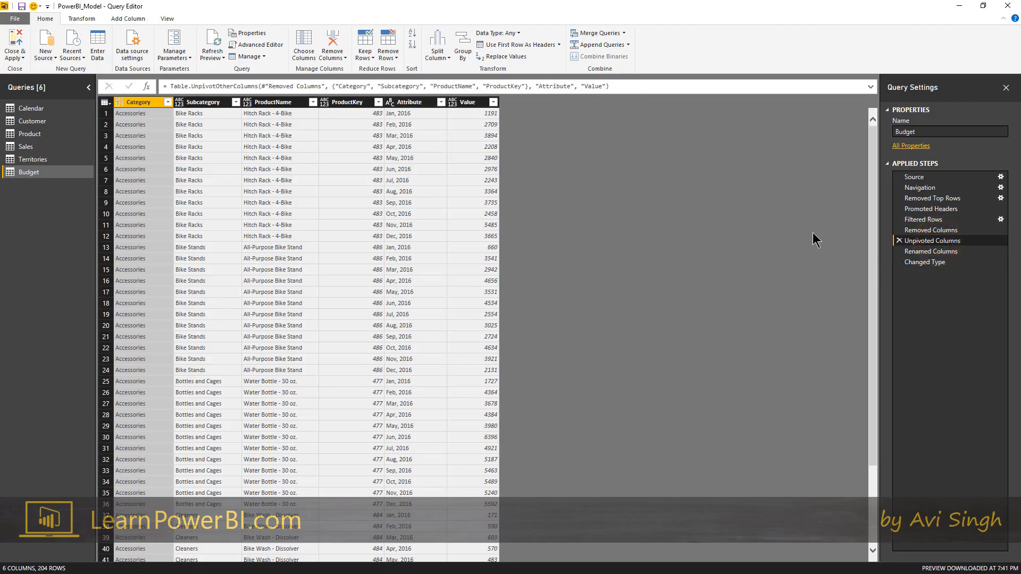
pyautogui.moveTo(661, 114)
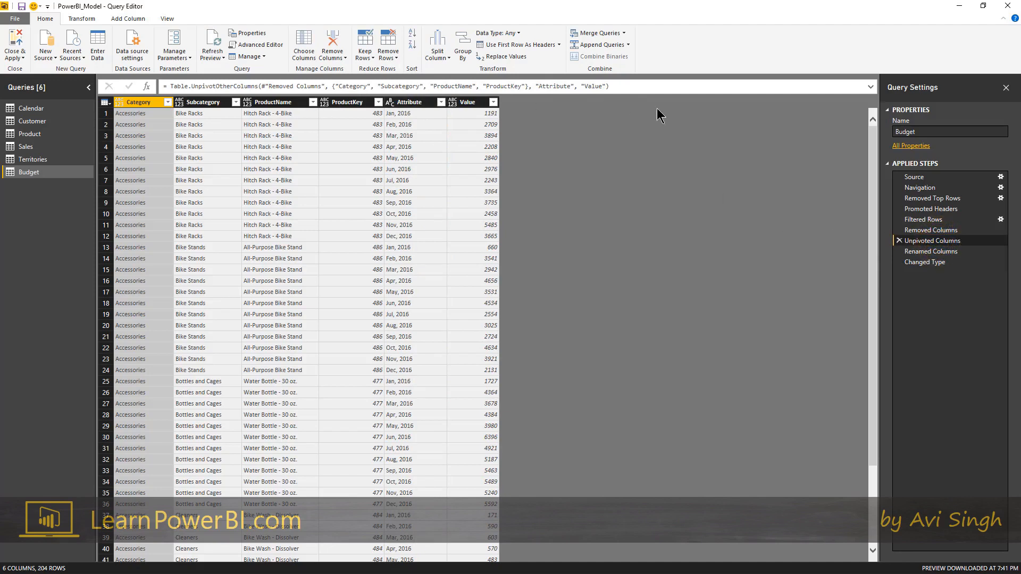
pyautogui.moveTo(683, 110)
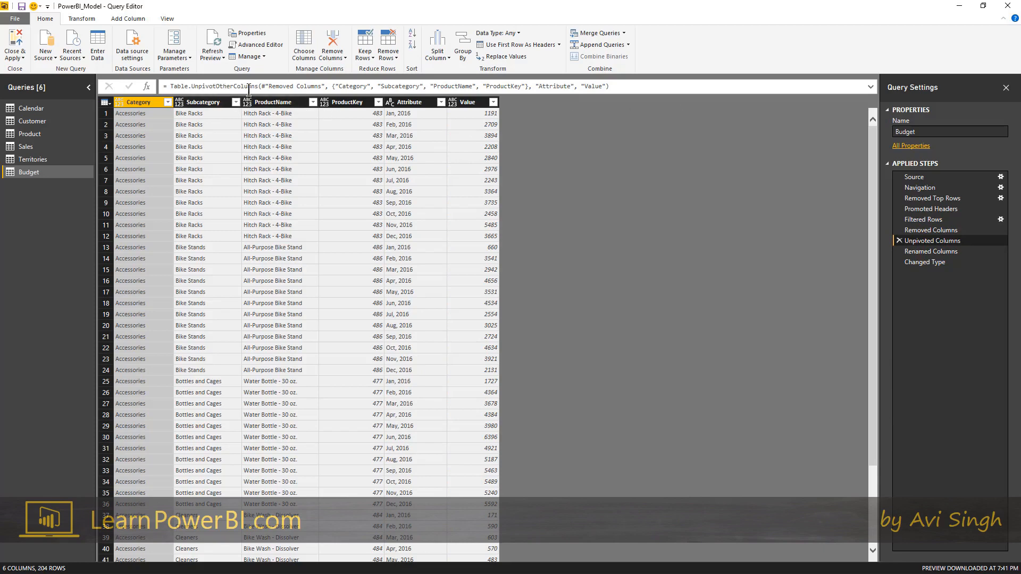
pyautogui.moveTo(421, 122)
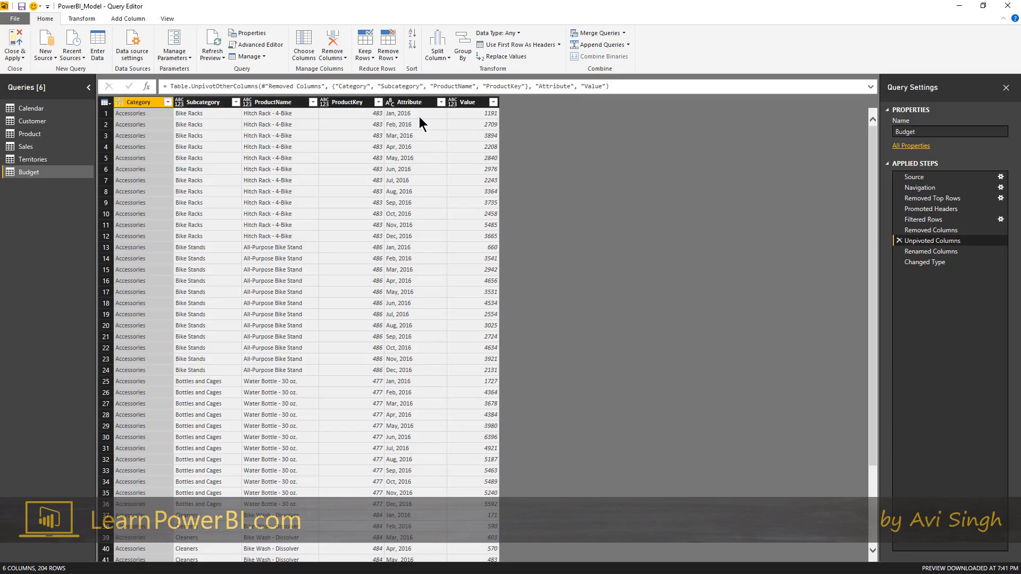
# Step: Preview the Removed Columns, Navigation and Filtered Rows stages of Budget
pyautogui.click(931, 230)
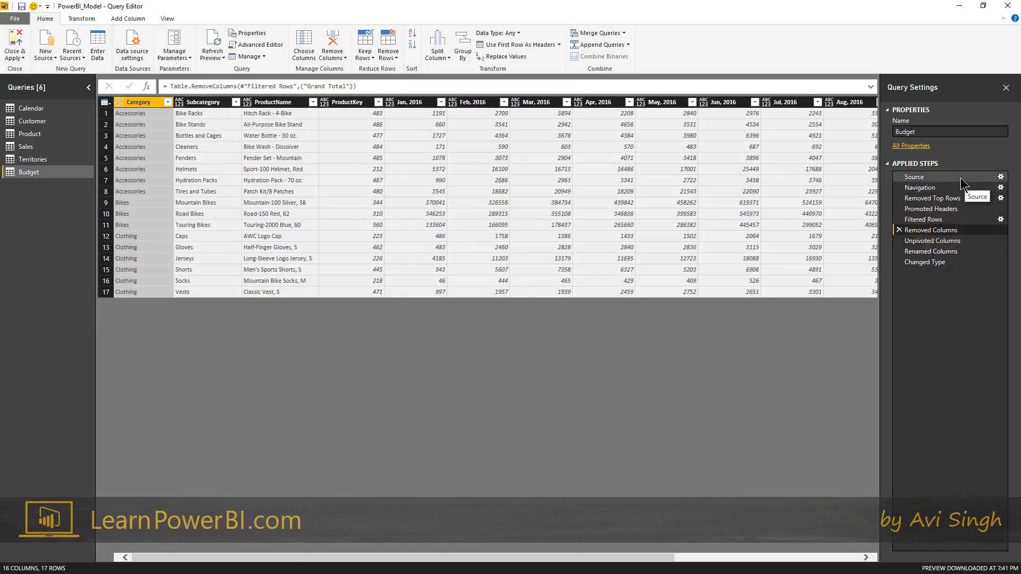
pyautogui.click(919, 187)
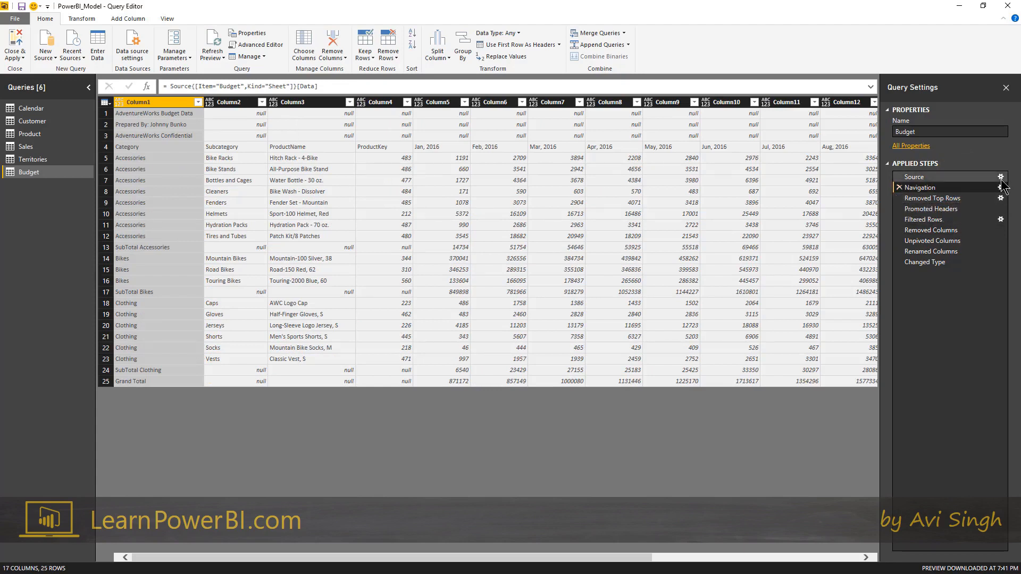
pyautogui.moveTo(958, 184)
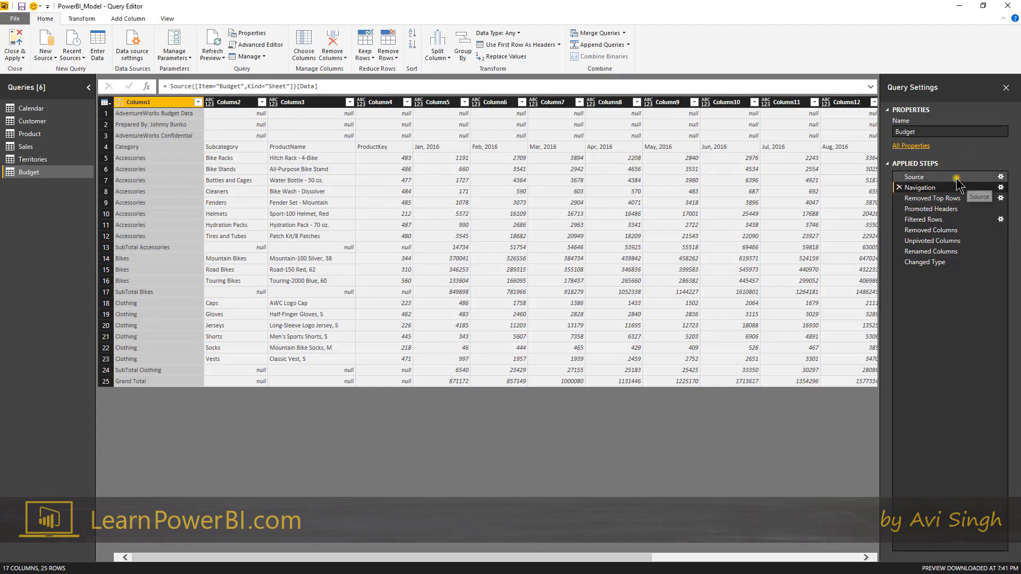
pyautogui.click(923, 220)
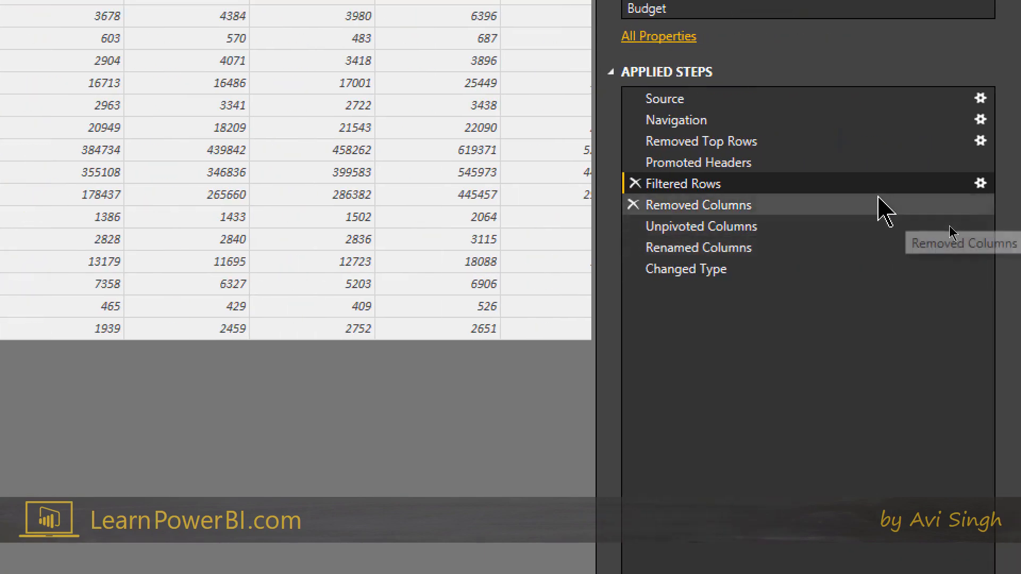
# Step: Rename the filtering step to 'Filtered Rows - Remove Totals and SubTotal'
pyautogui.rightClick(681, 183)
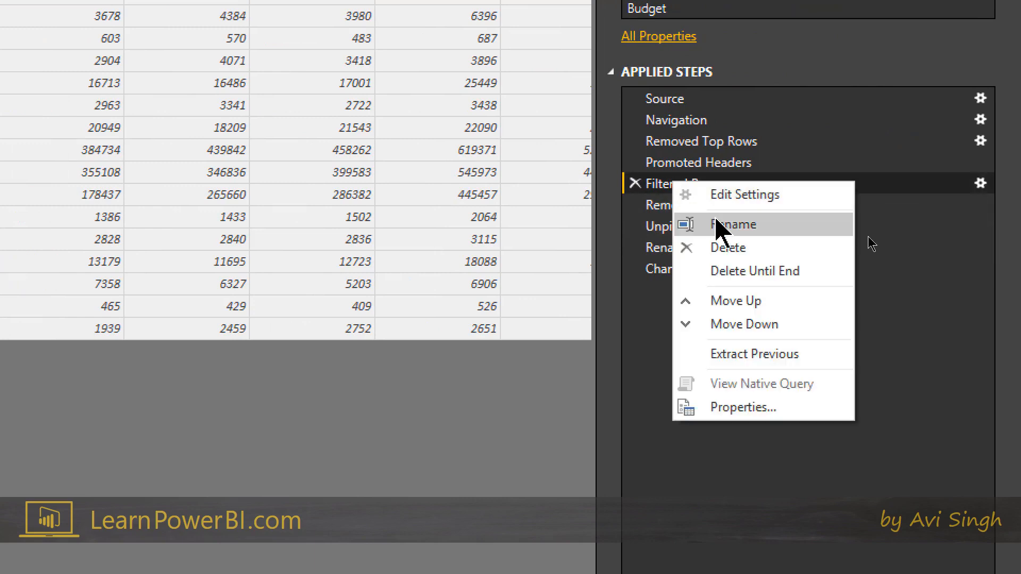
pyautogui.click(734, 224)
pyautogui.write(' - Remove Totals and')
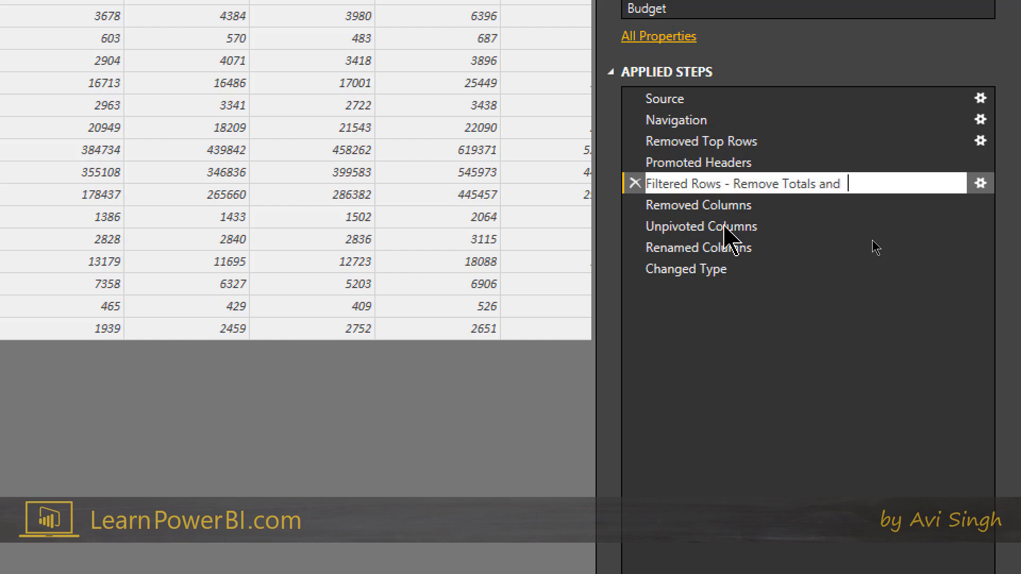
pyautogui.write('SubTotal')
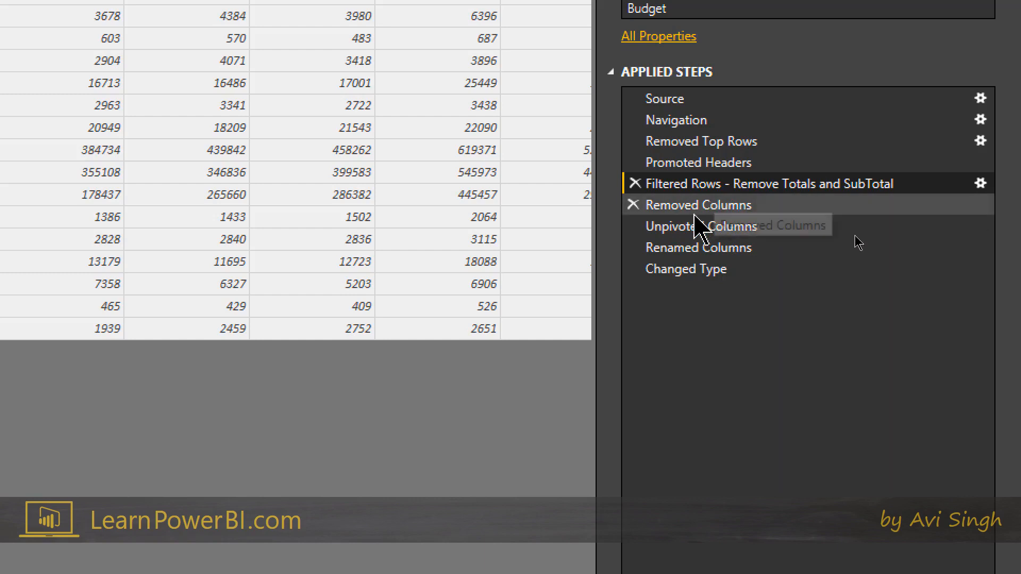
pyautogui.moveTo(701, 226)
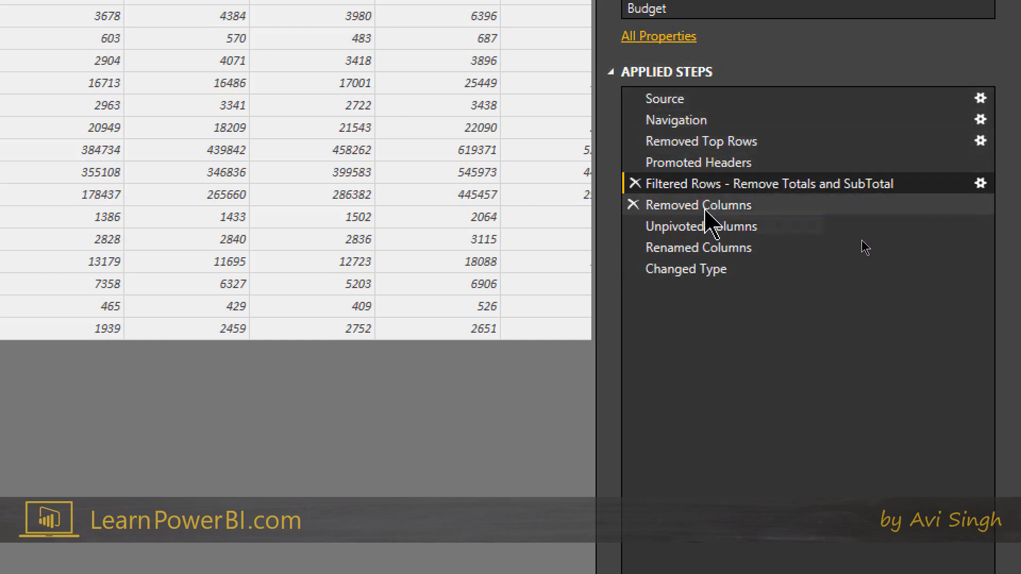
pyautogui.moveTo(716, 268)
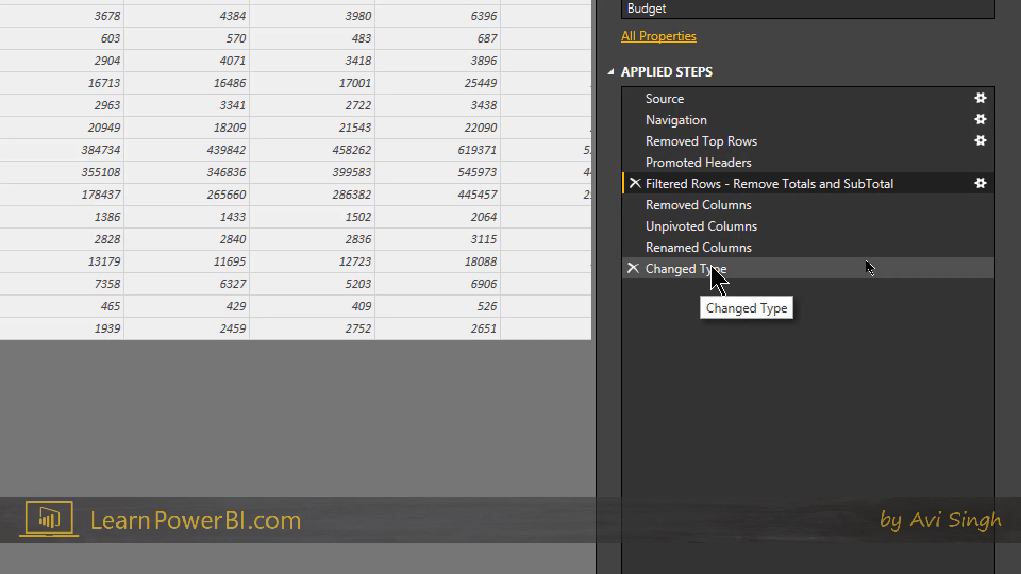
pyautogui.moveTo(864, 233)
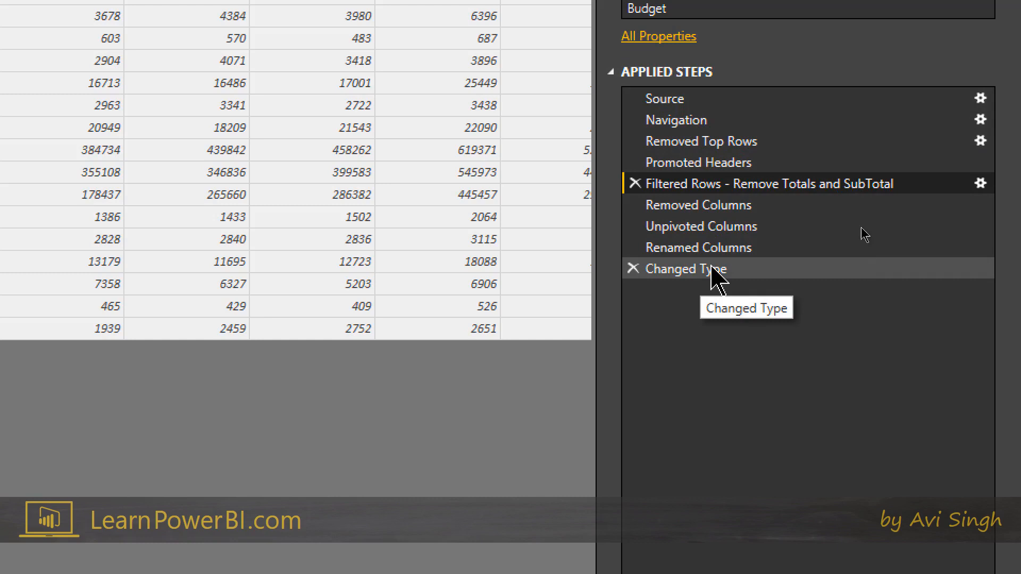
# Step: Describe the filter step: remove Total and Subtotal so we do not double count later
pyautogui.click(766, 183)
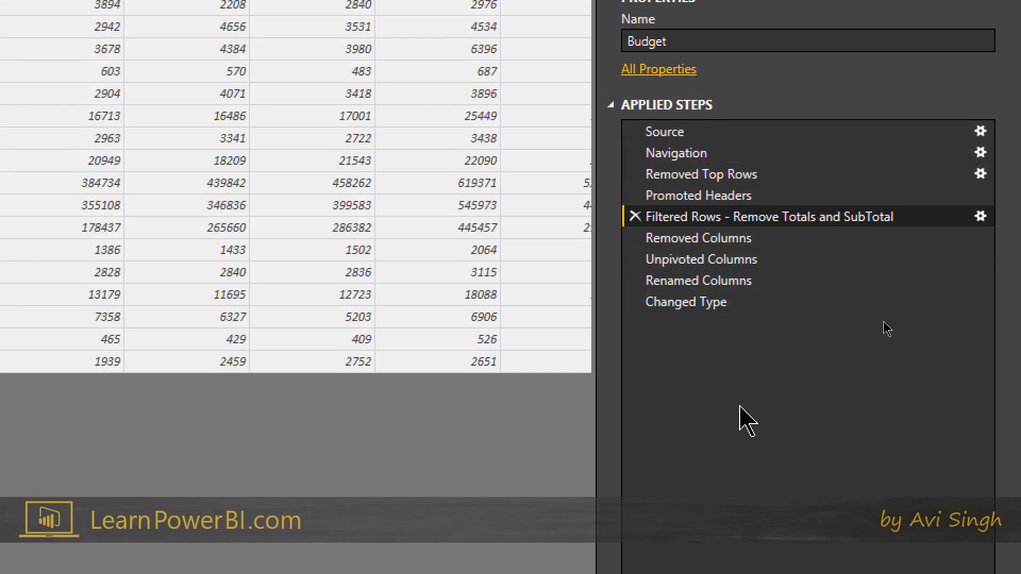
pyautogui.moveTo(769, 480)
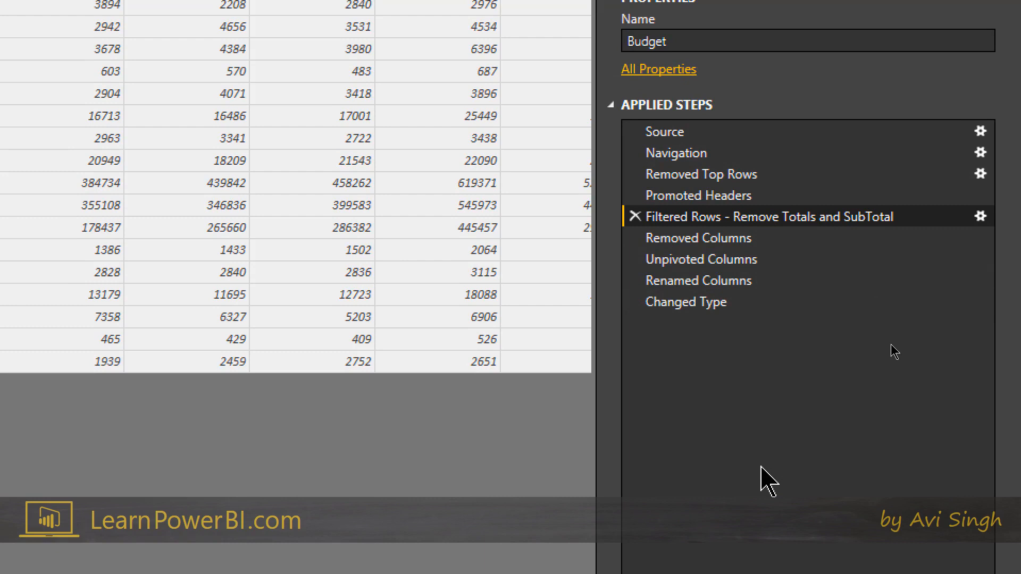
pyautogui.moveTo(729, 224)
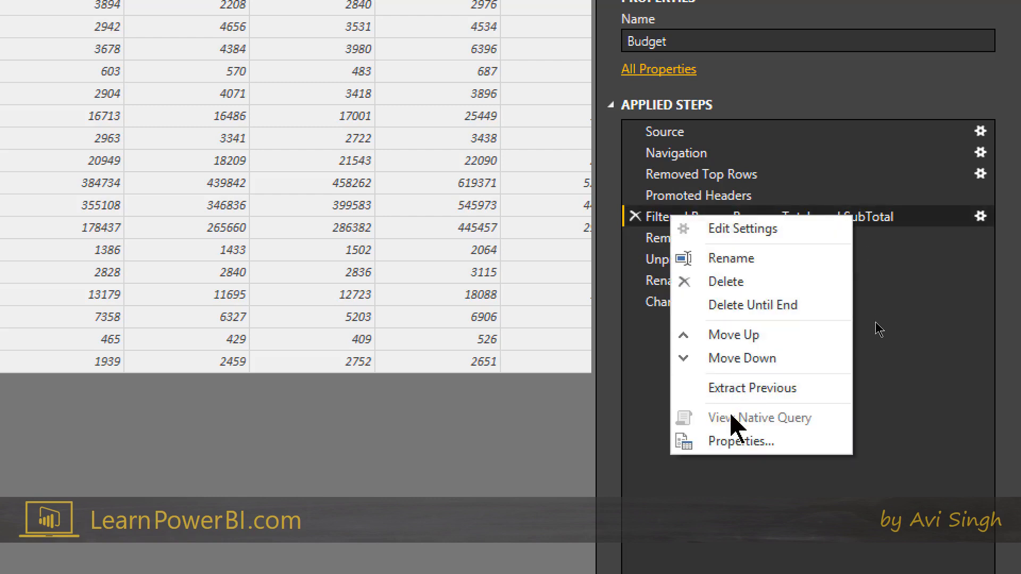
pyautogui.moveTo(728, 452)
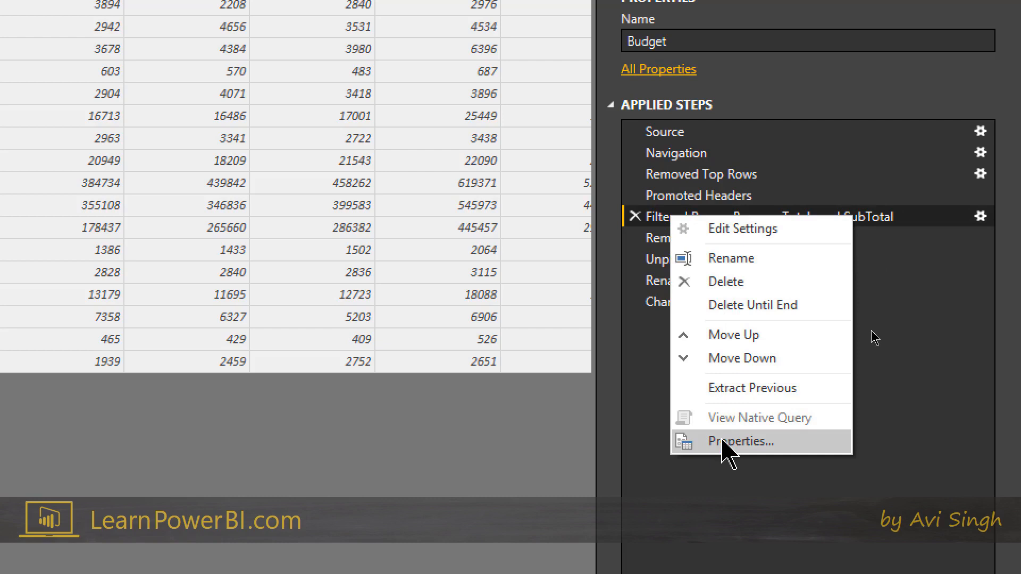
pyautogui.click(741, 441)
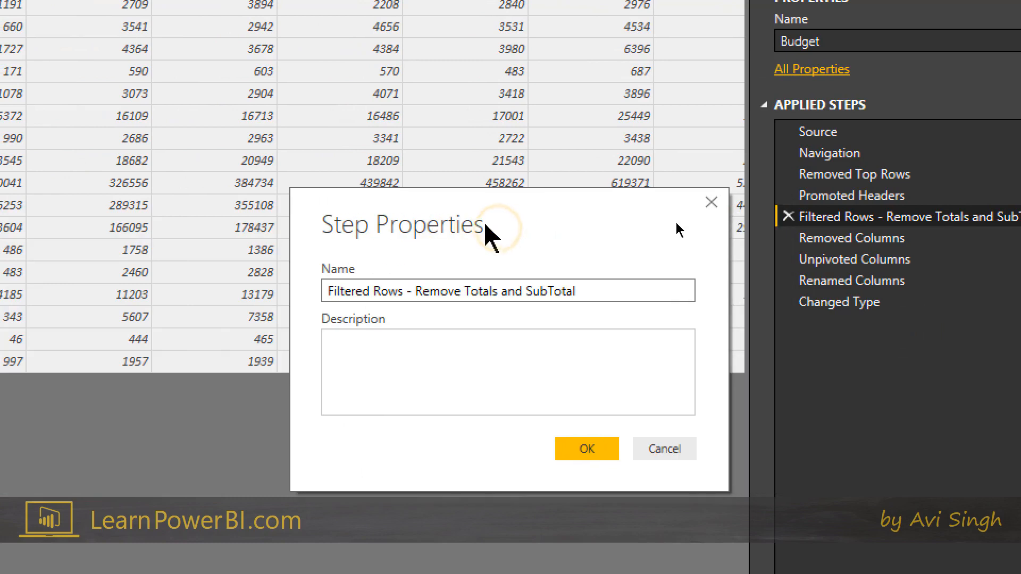
pyautogui.write('L')
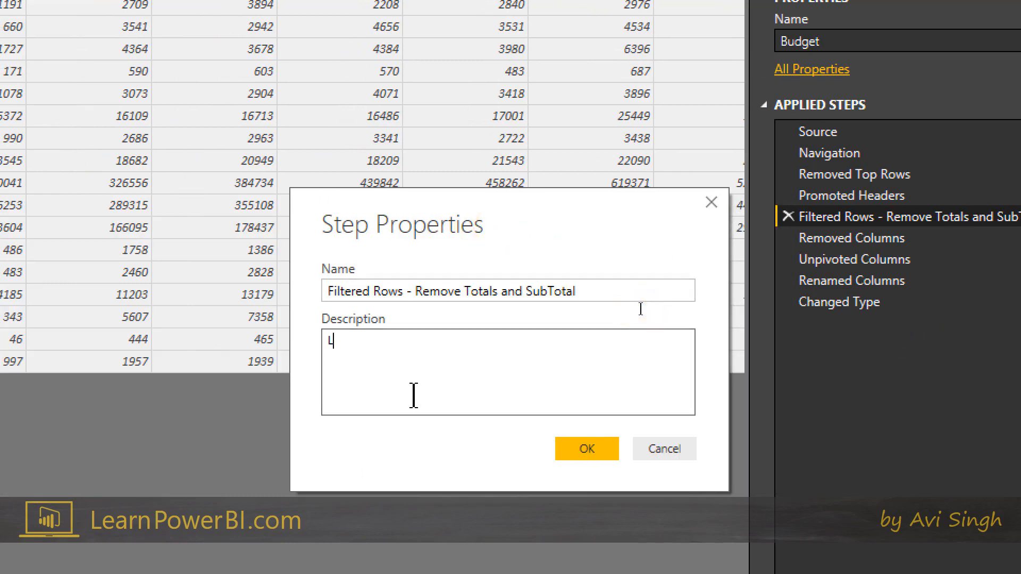
pyautogui.write("et's remove")
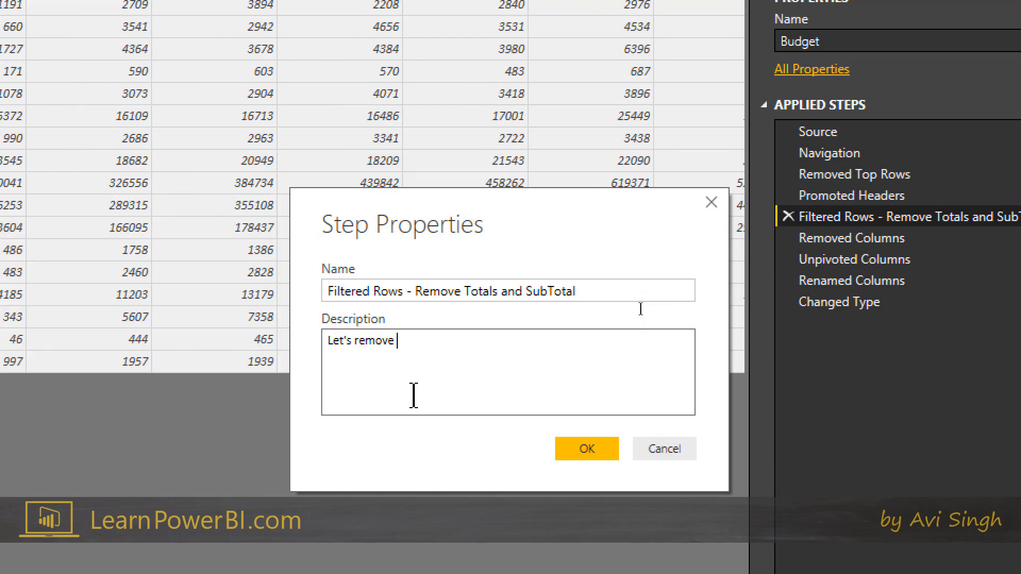
pyautogui.write('Total')
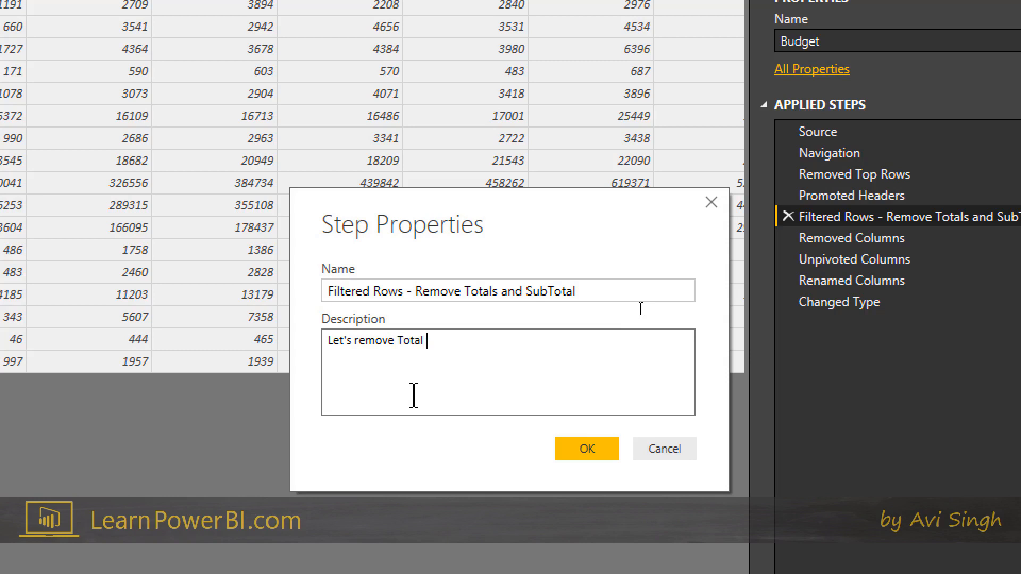
pyautogui.write('and Subtotal so that')
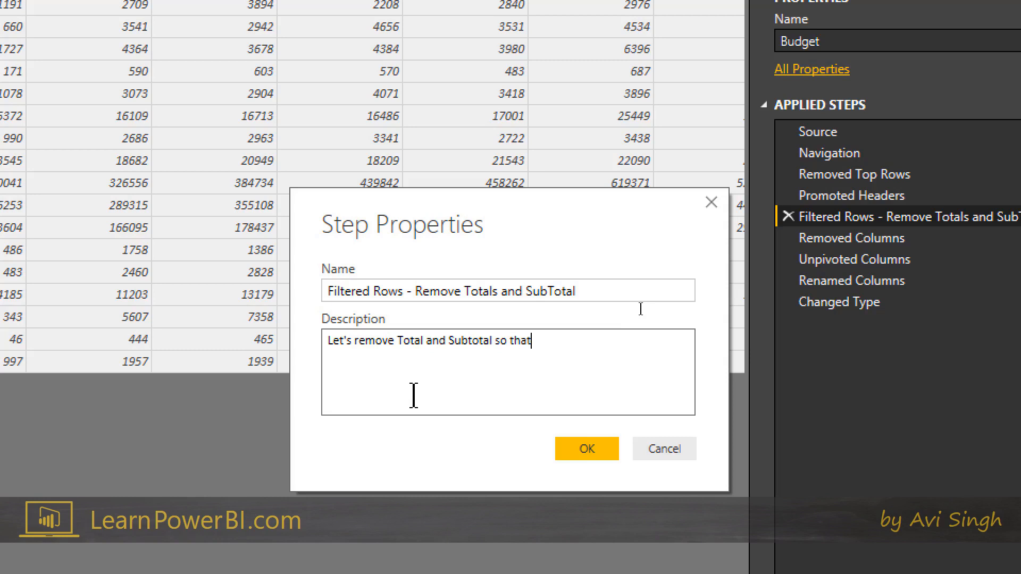
pyautogui.write('we do not')
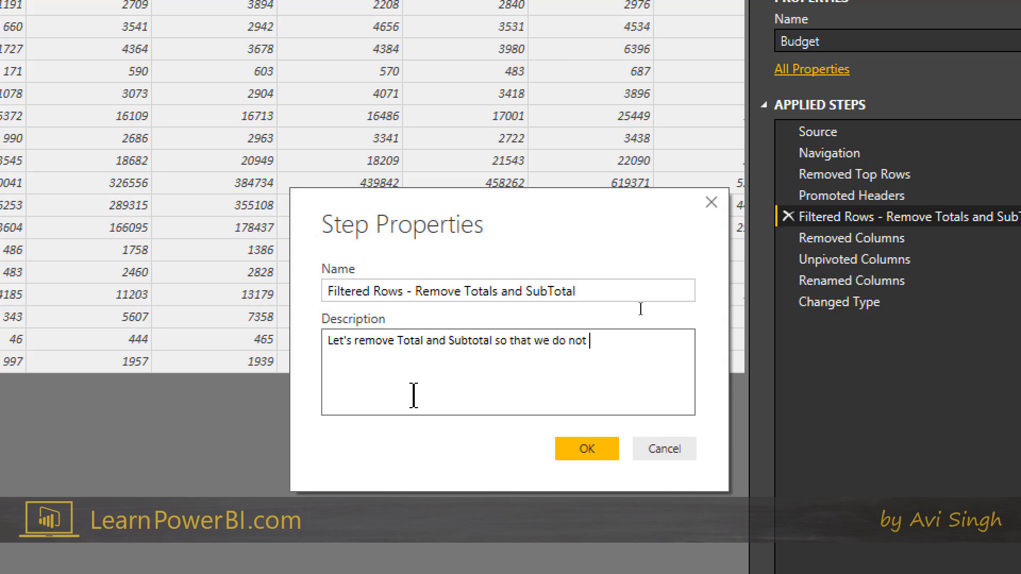
pyautogui.write('double count')
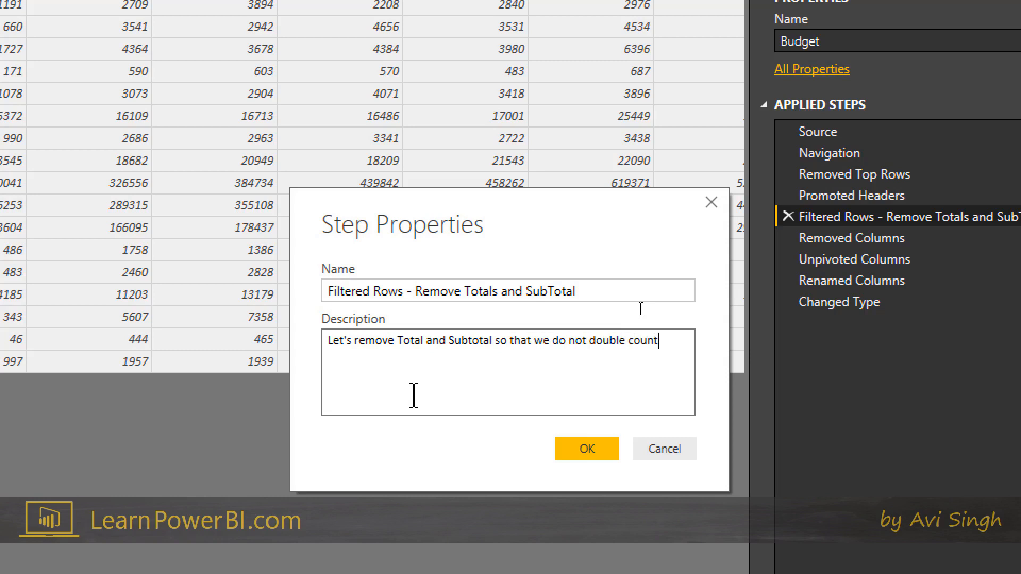
pyautogui.write('later')
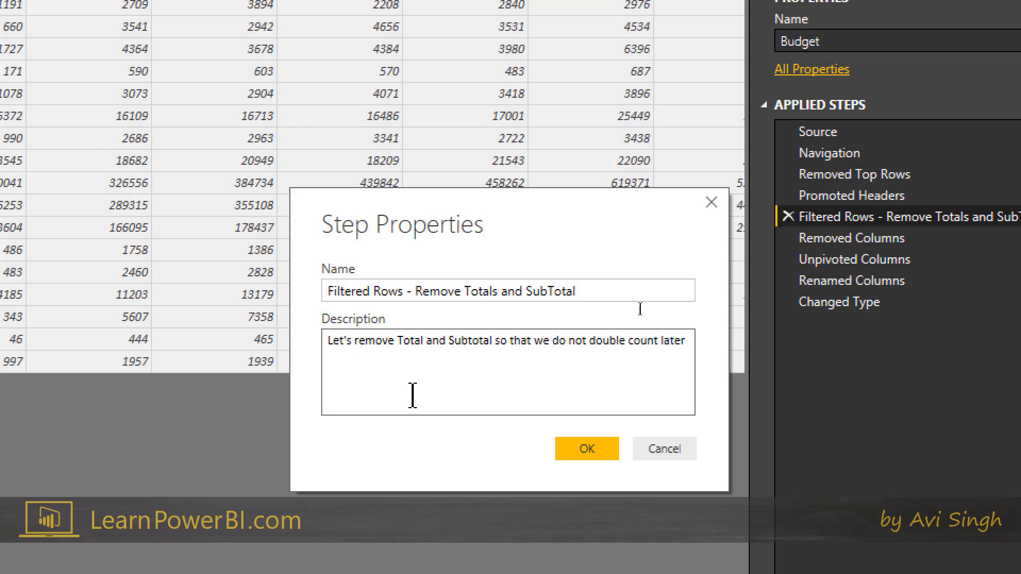
pyautogui.click(586, 447)
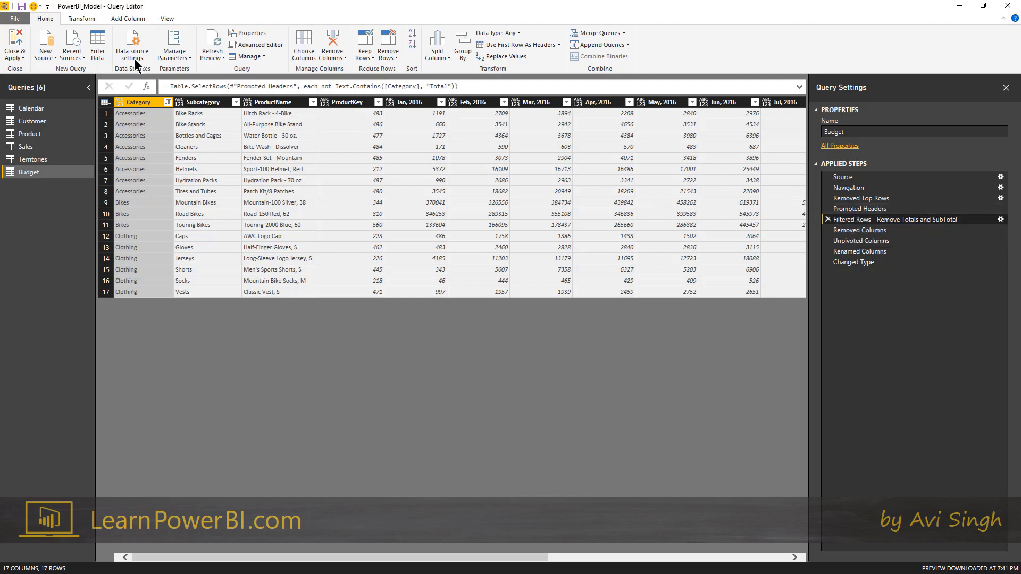
pyautogui.moveTo(166, 18)
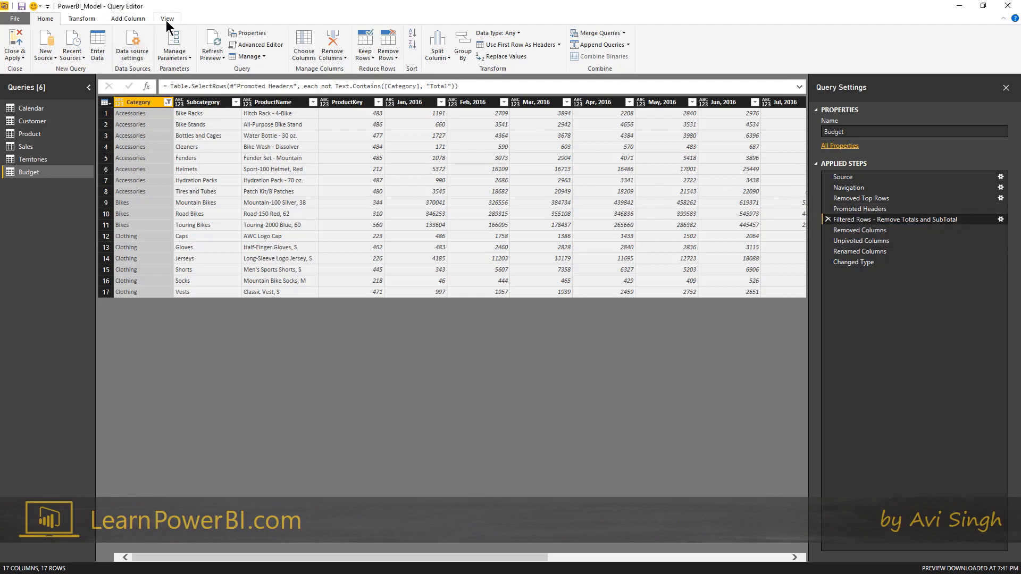
# Step: Review the Budget query's M code in the Advanced Editor
pyautogui.click(167, 18)
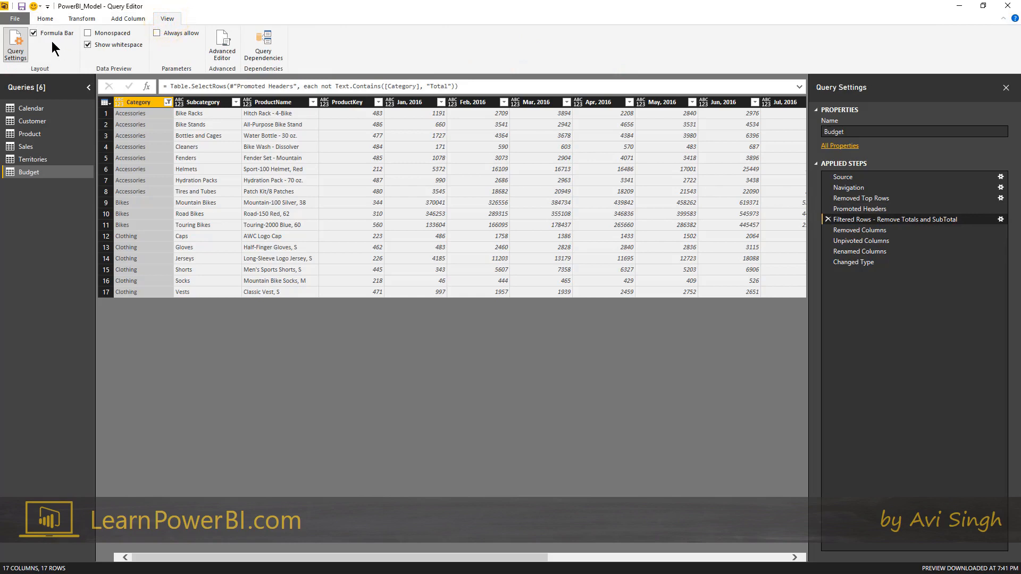
pyautogui.moveTo(208, 55)
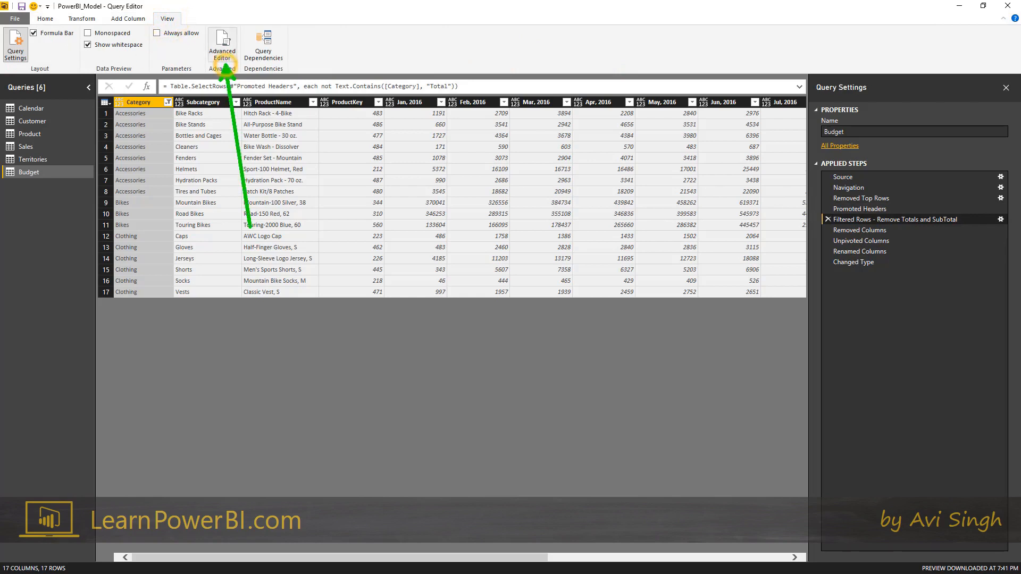
pyautogui.click(222, 43)
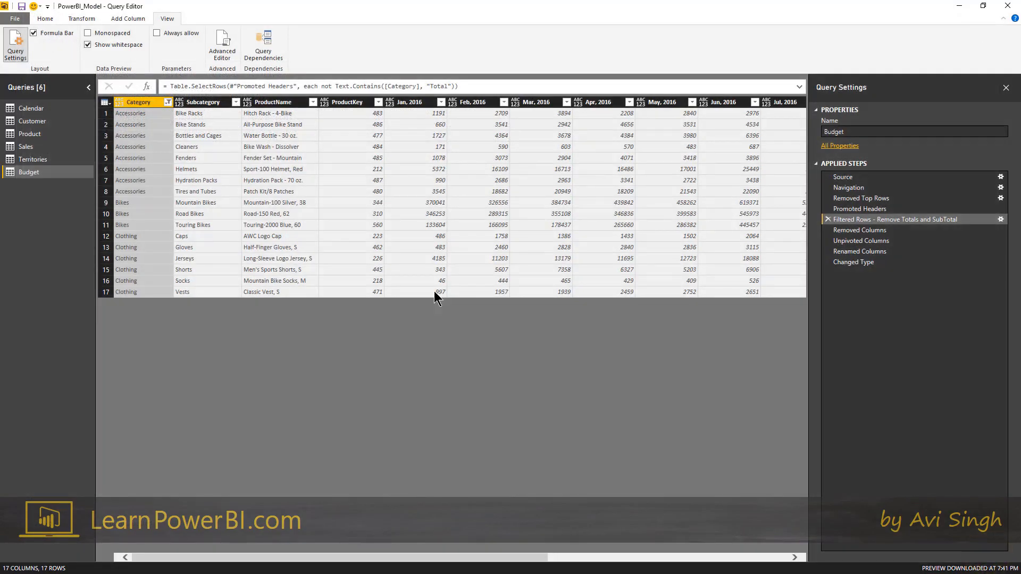
pyautogui.moveTo(895, 220)
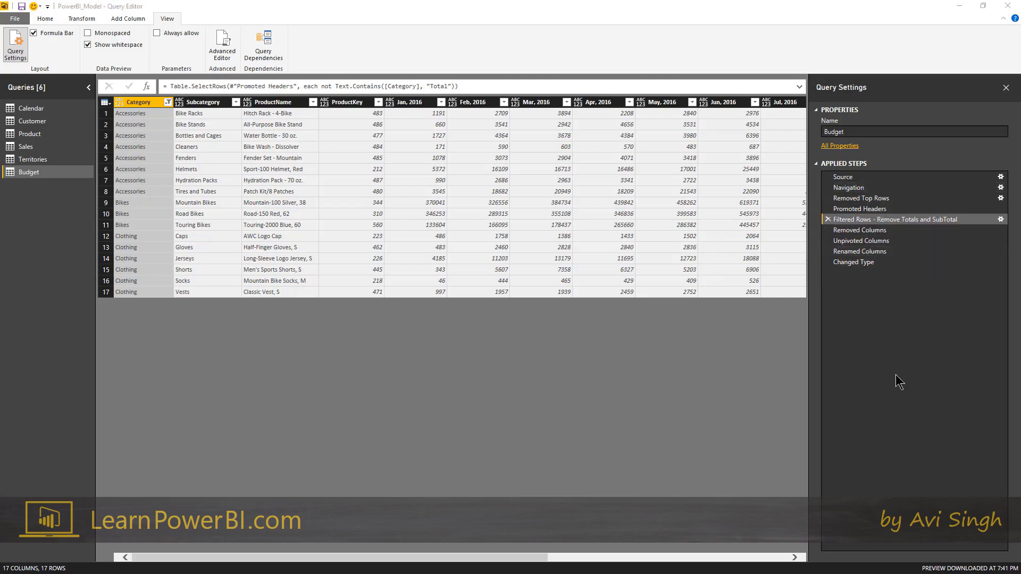
pyautogui.moveTo(228, 68)
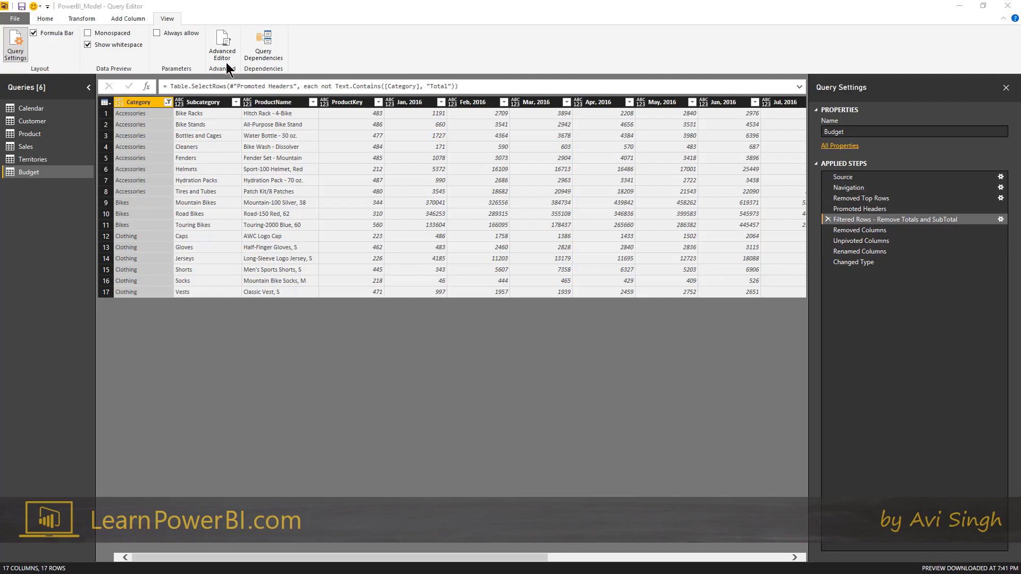
pyautogui.moveTo(45, 201)
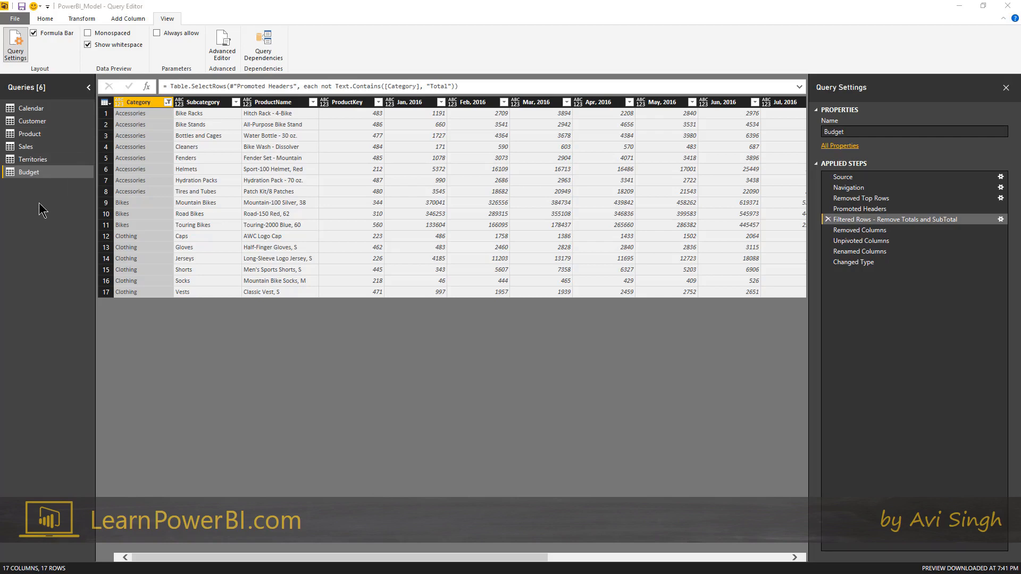
pyautogui.moveTo(267, 53)
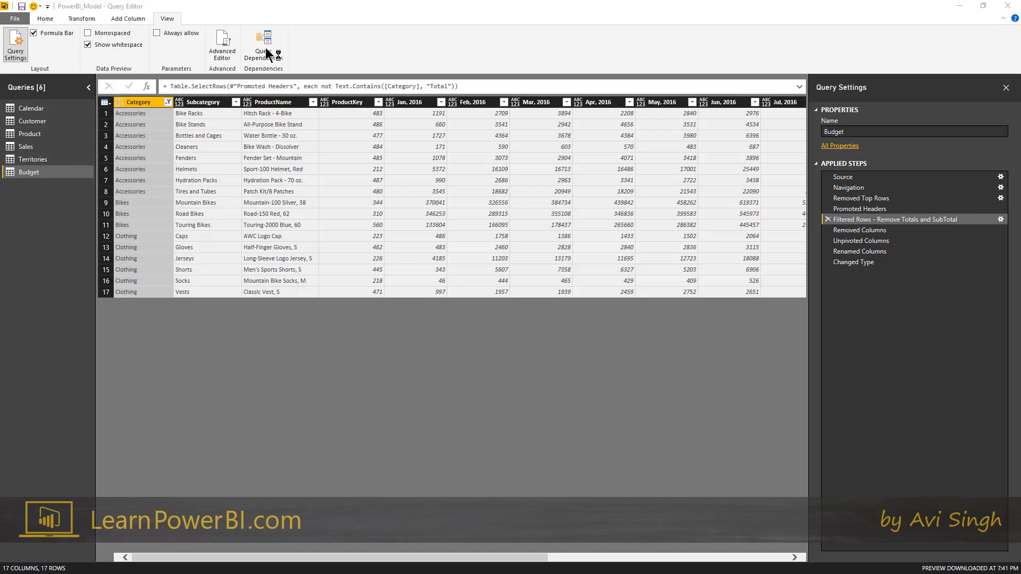
pyautogui.moveTo(317, 13)
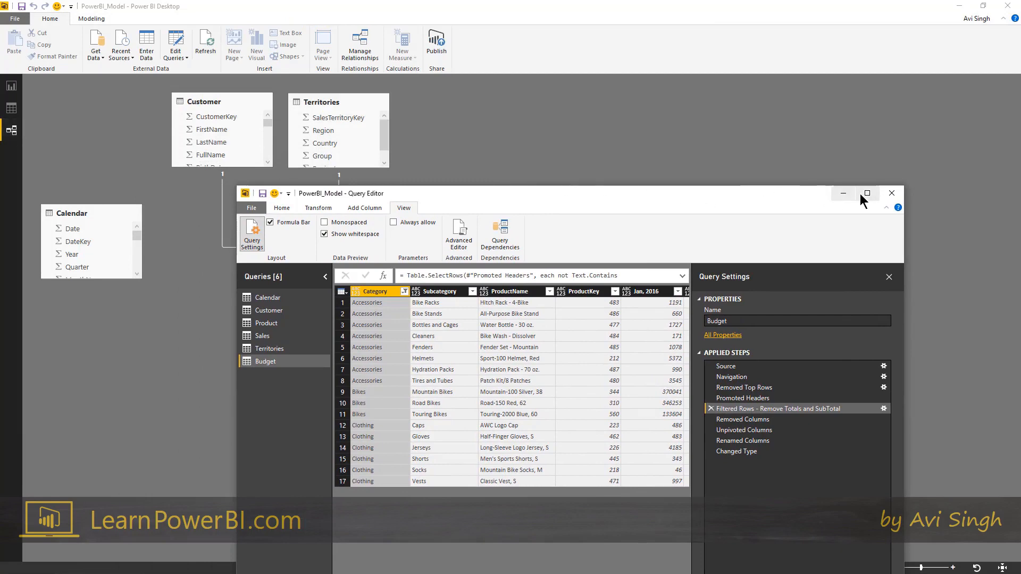
pyautogui.click(867, 194)
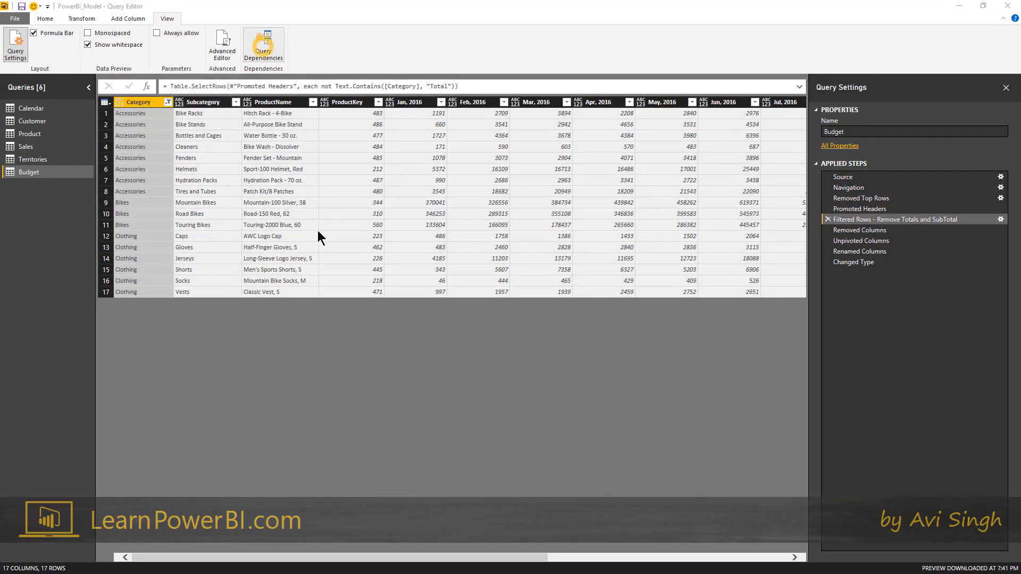
pyautogui.click(263, 44)
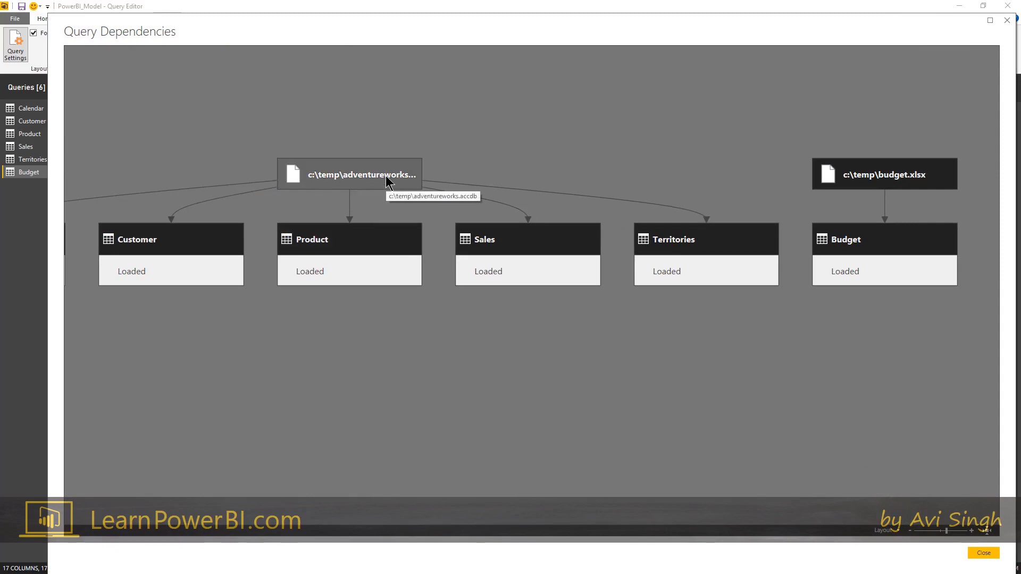
pyautogui.moveTo(299, 328)
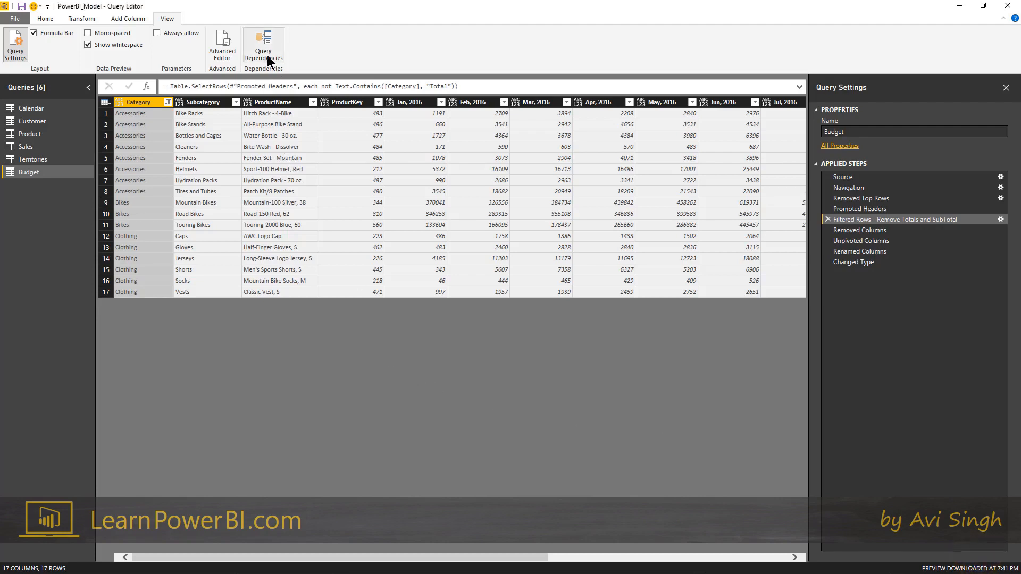
pyautogui.moveTo(264, 45)
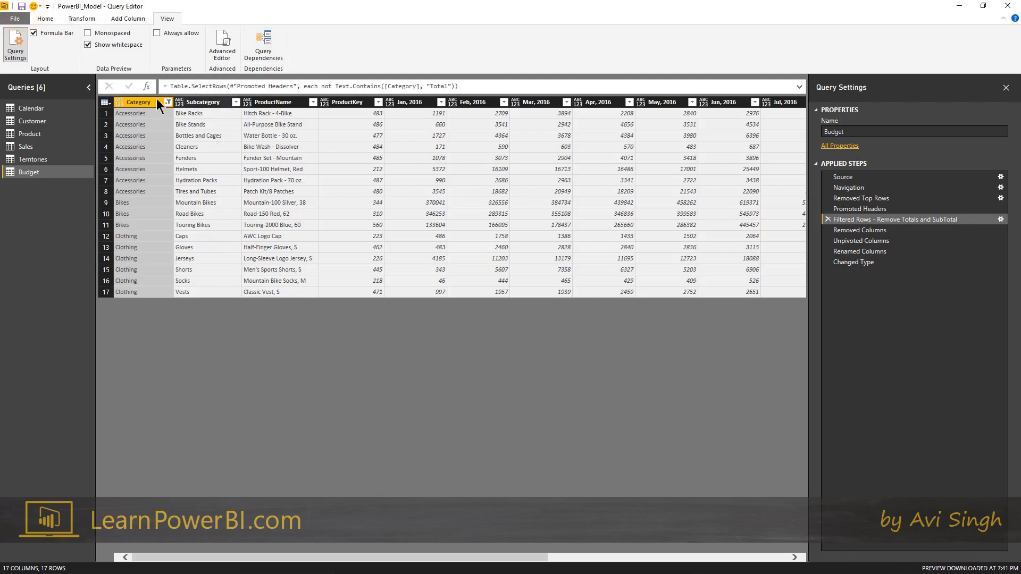
# Step: Close & Apply from the Home tab to return to the relationships view
pyautogui.click(44, 18)
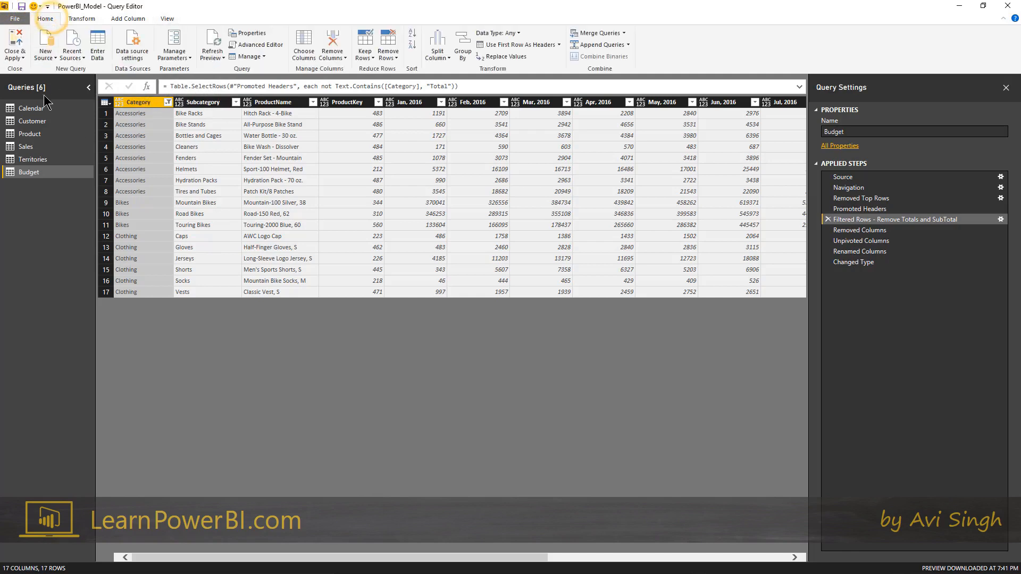
pyautogui.moveTo(58, 244)
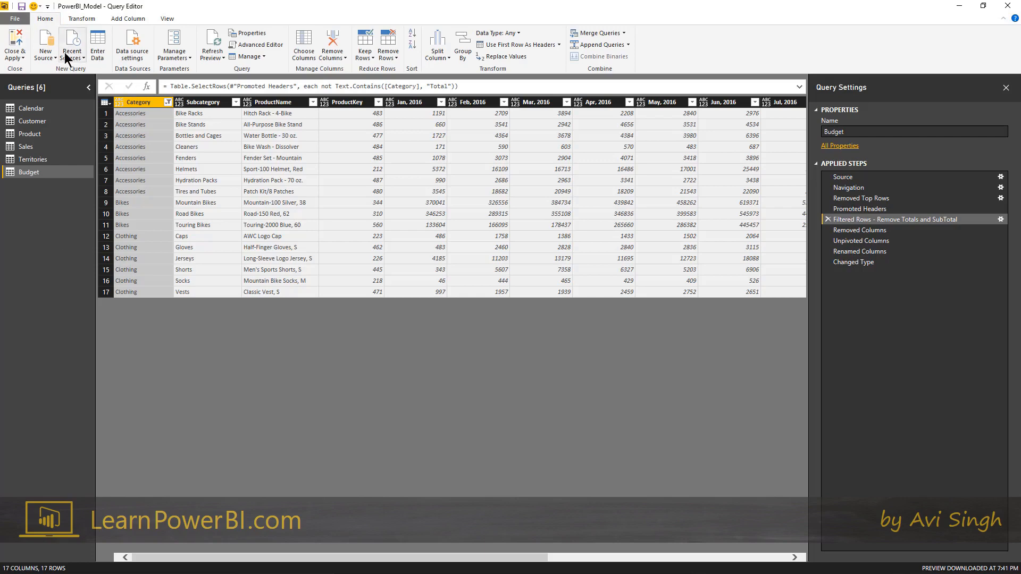
pyautogui.click(14, 44)
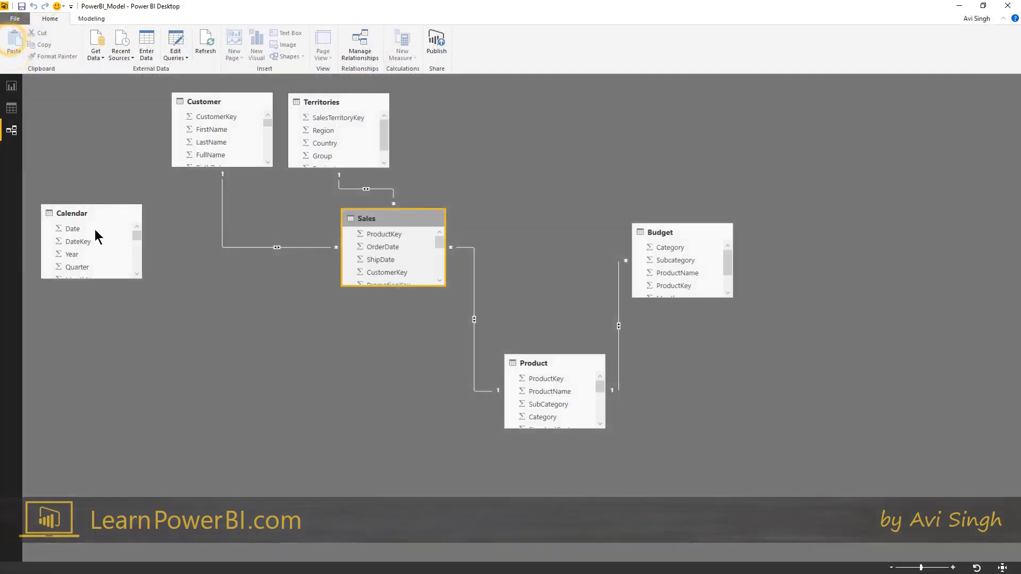